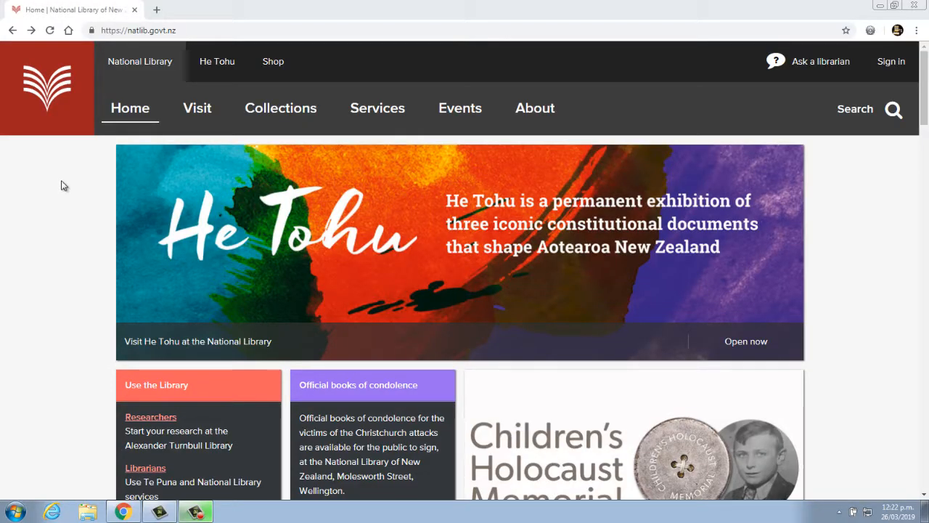
mouse_move(295, 111)
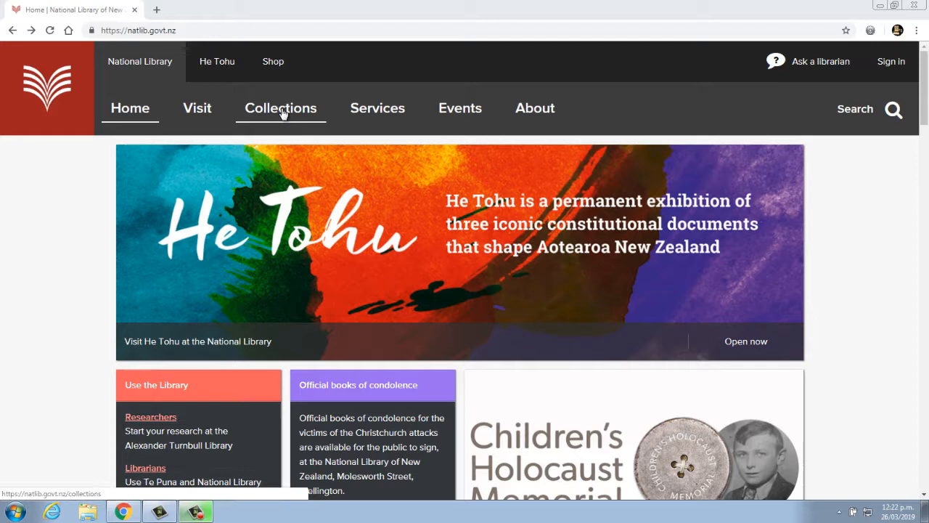
- Go to Collections and scroll to the 'Search a slice of the collections' section
click(281, 107)
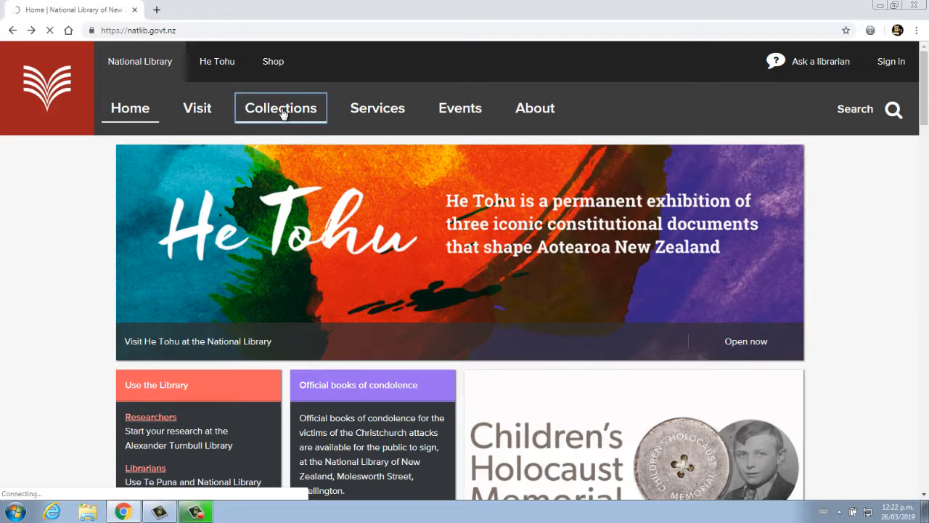
click(280, 108)
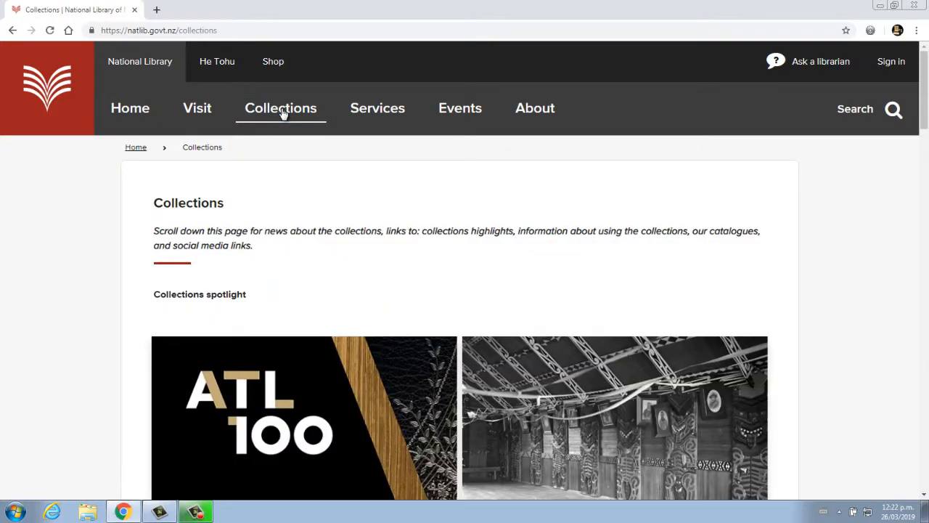
scroll(down, 3)
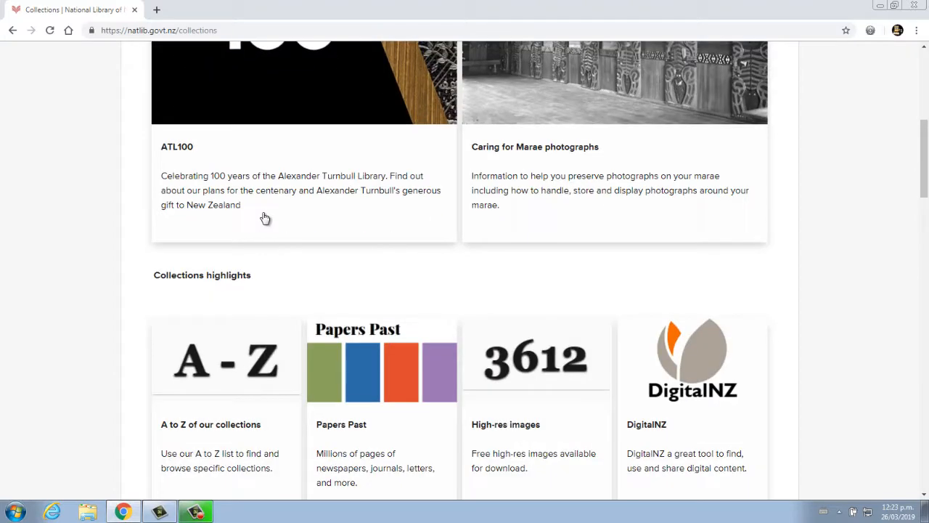
scroll(down, 3)
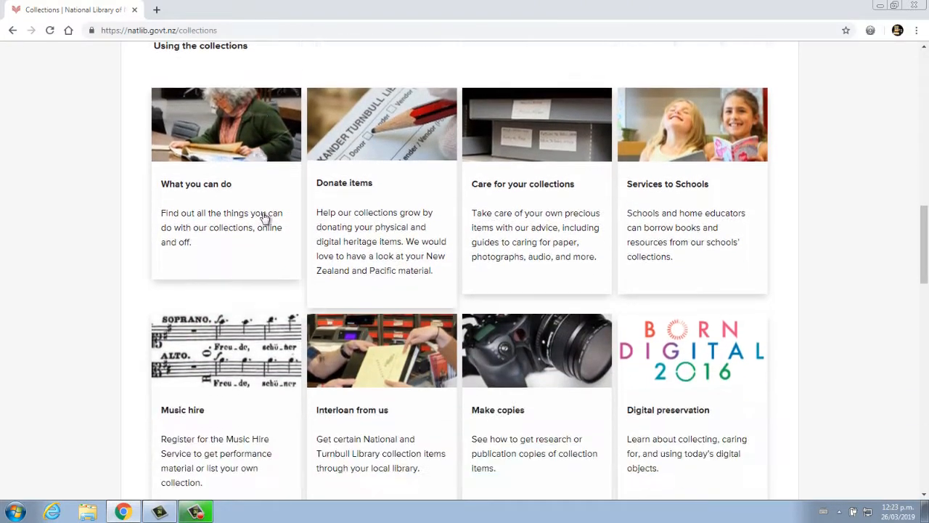
scroll(down, 3)
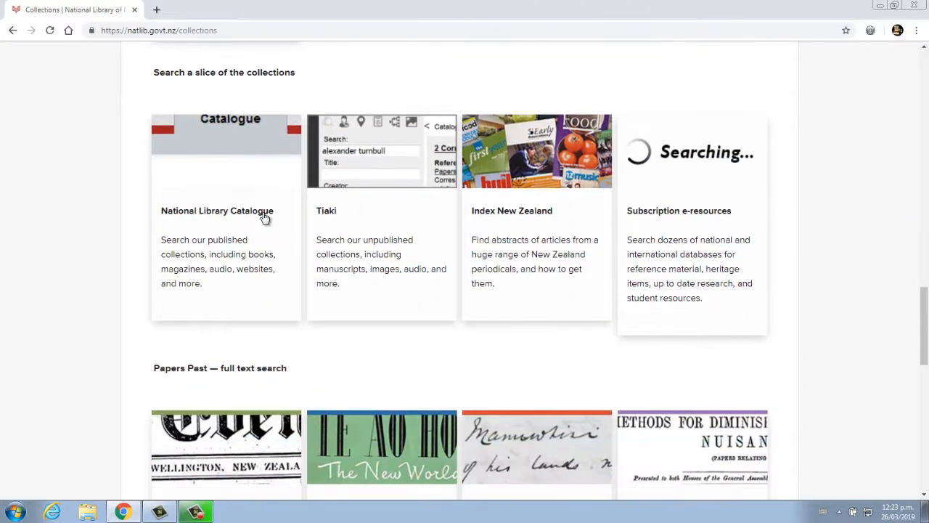
mouse_move(255, 218)
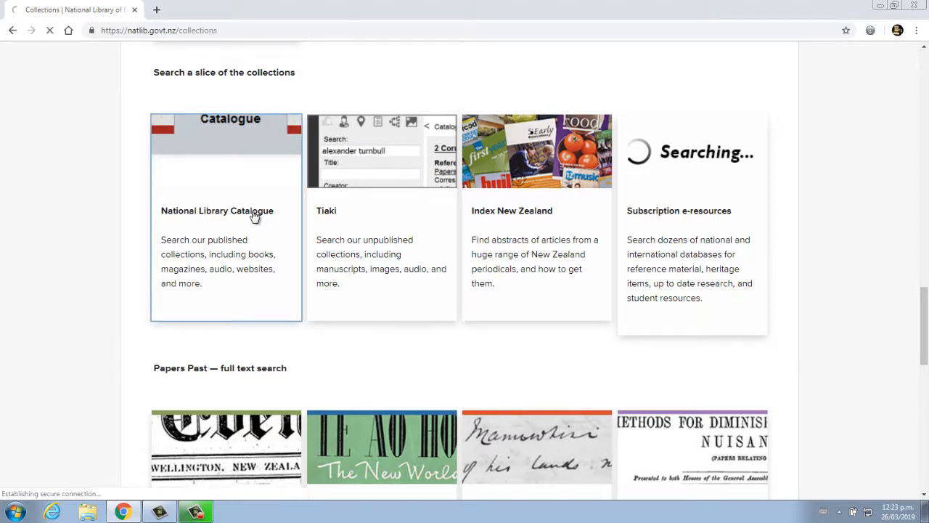
- Visit the National Library Catalogue, then the Tiaki unpublished-collections catalogue card
click(217, 210)
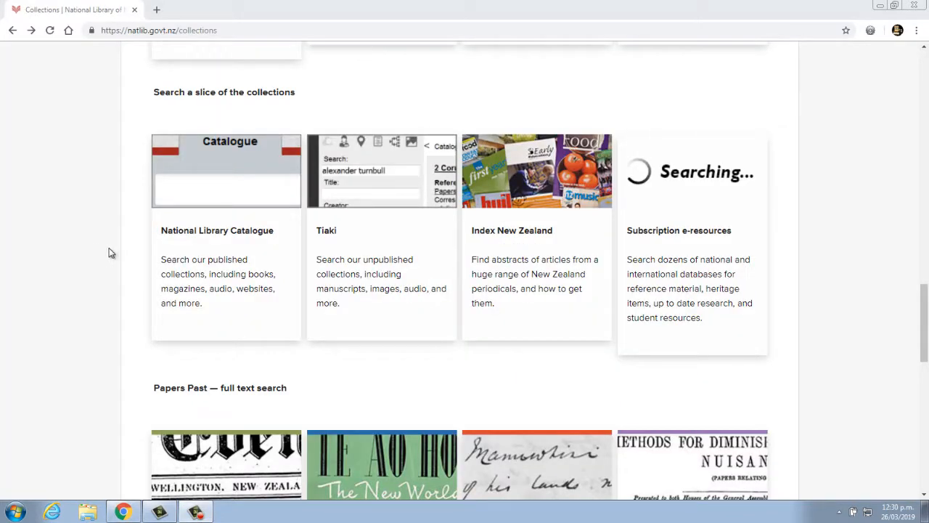
mouse_move(335, 232)
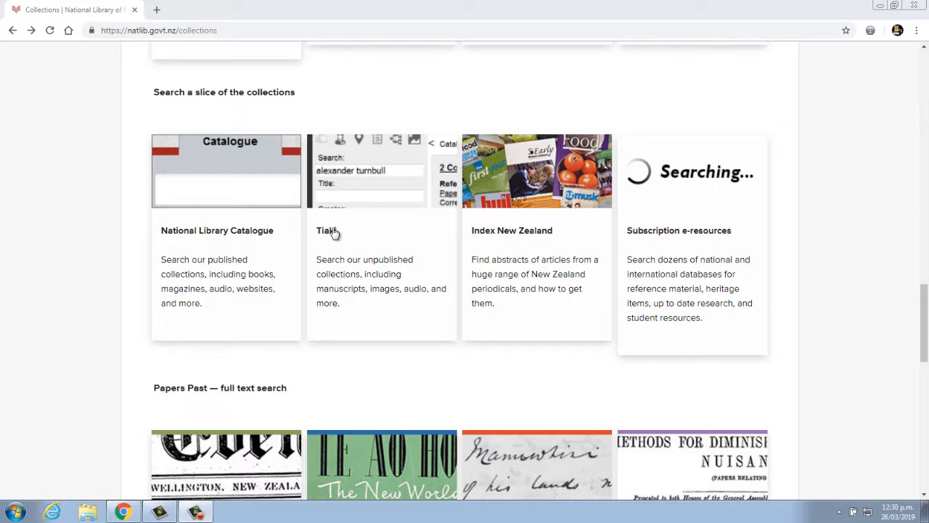
click(321, 229)
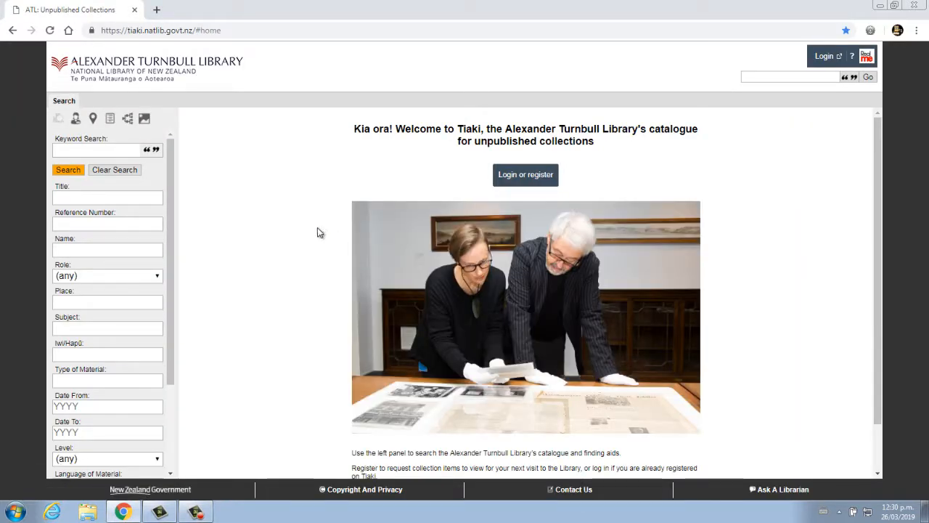
click(108, 197)
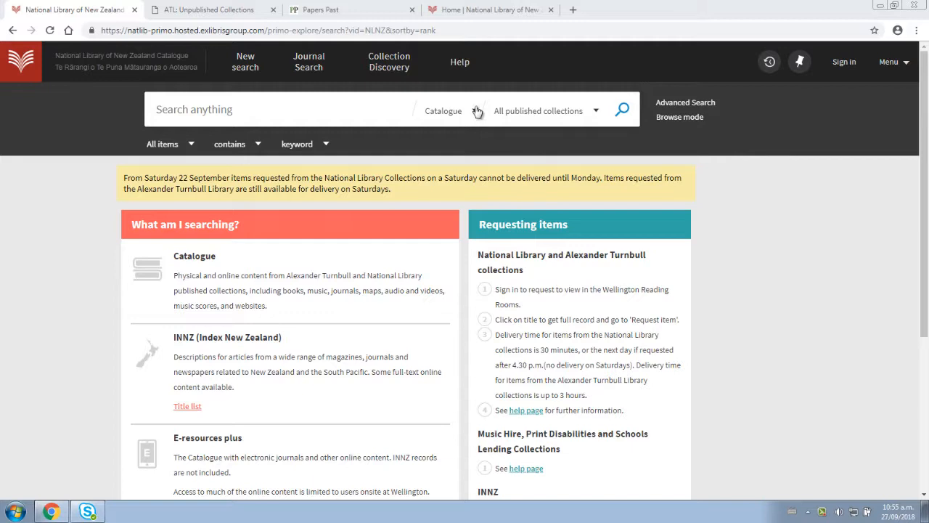
- Switch the catalogue search scope to Index New Zealand and focus the Search anything field
click(444, 110)
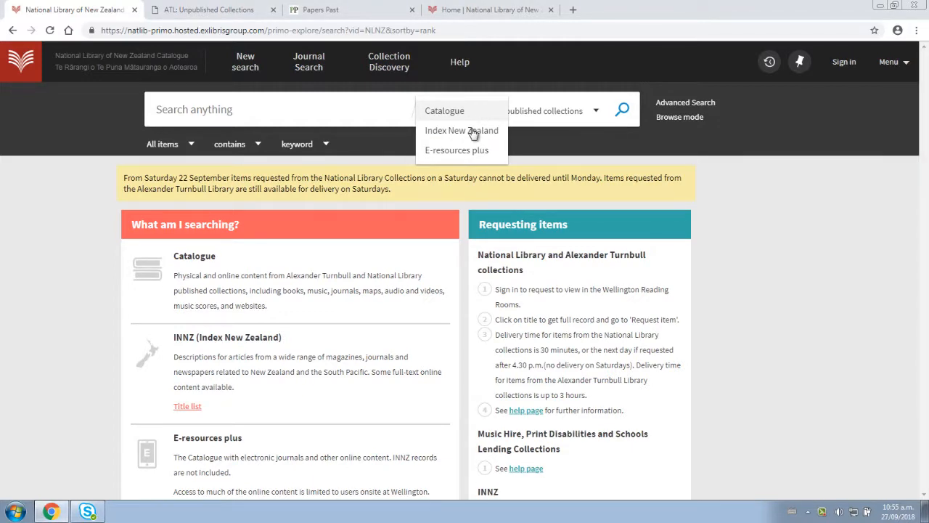
click(461, 130)
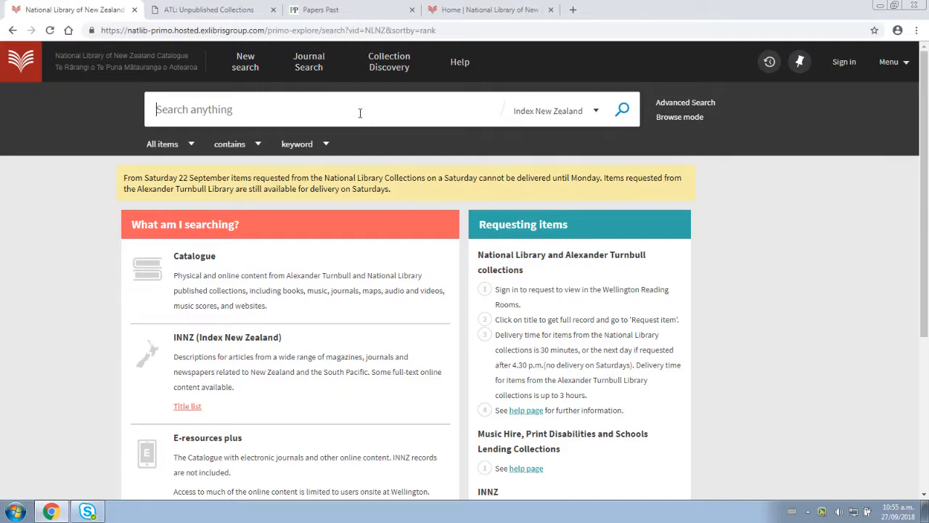
click(322, 9)
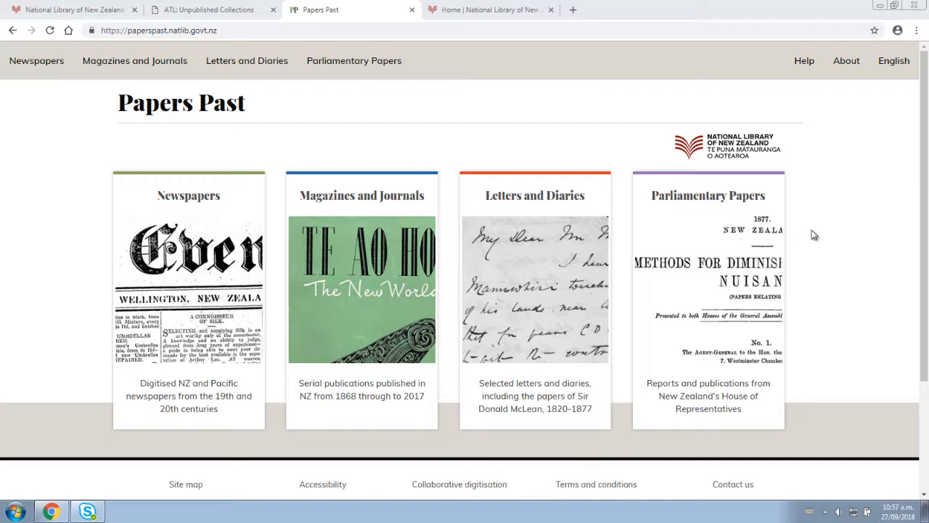
- Switch to the Papers Past tab showing its home page
click(491, 9)
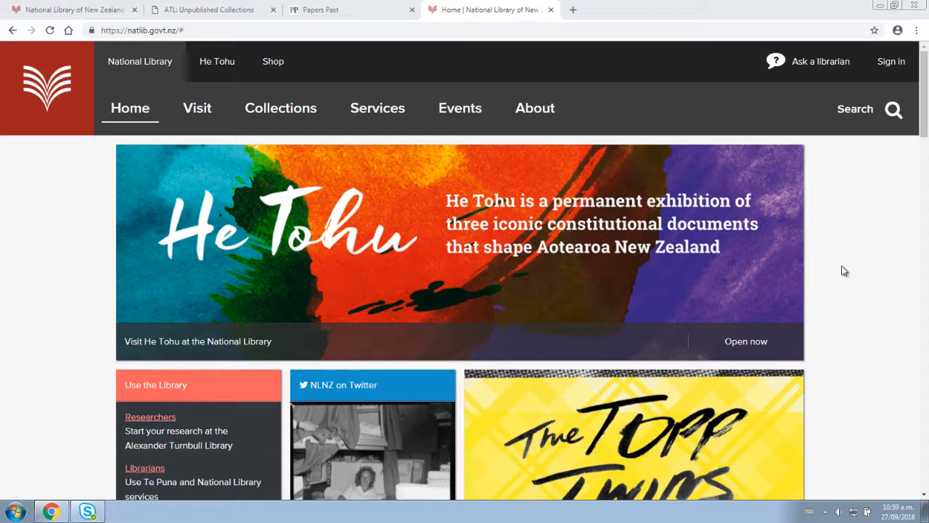
mouse_move(878, 164)
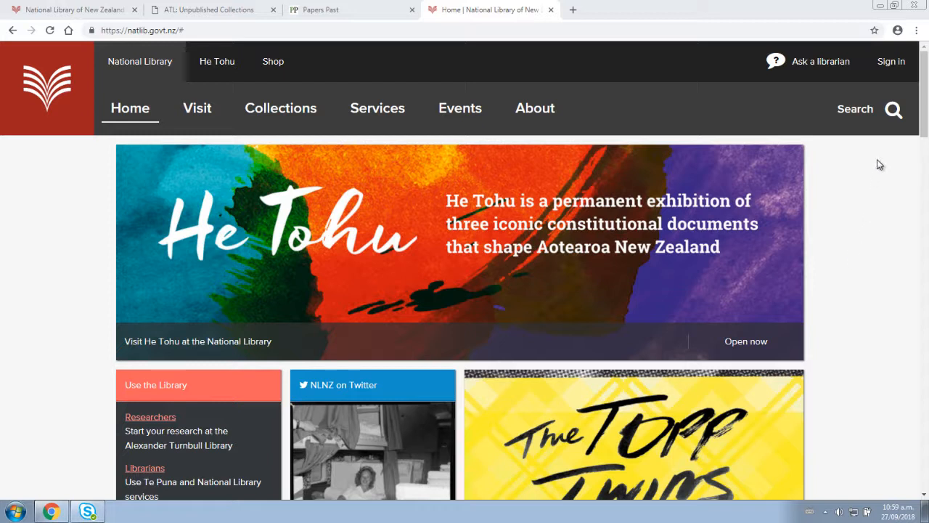
- Bring up the header search panel and go to 'More search options...'
click(892, 109)
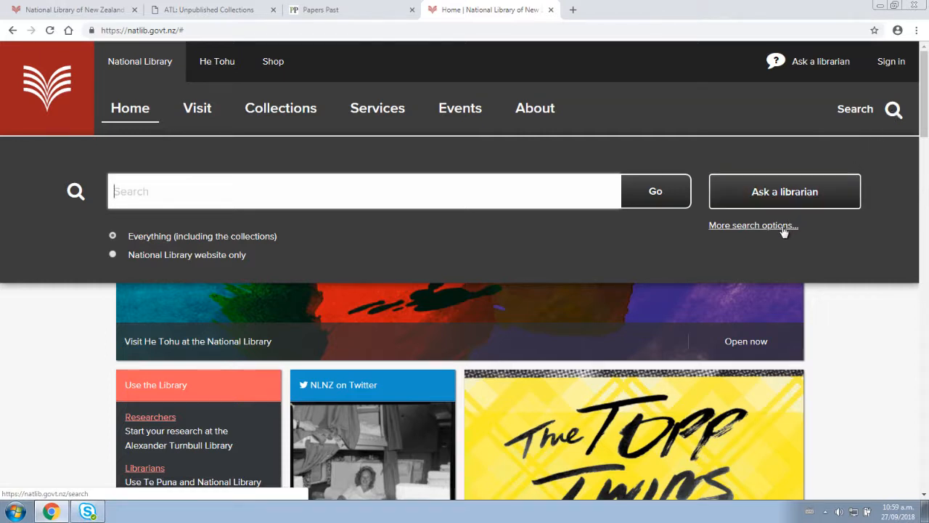
click(753, 225)
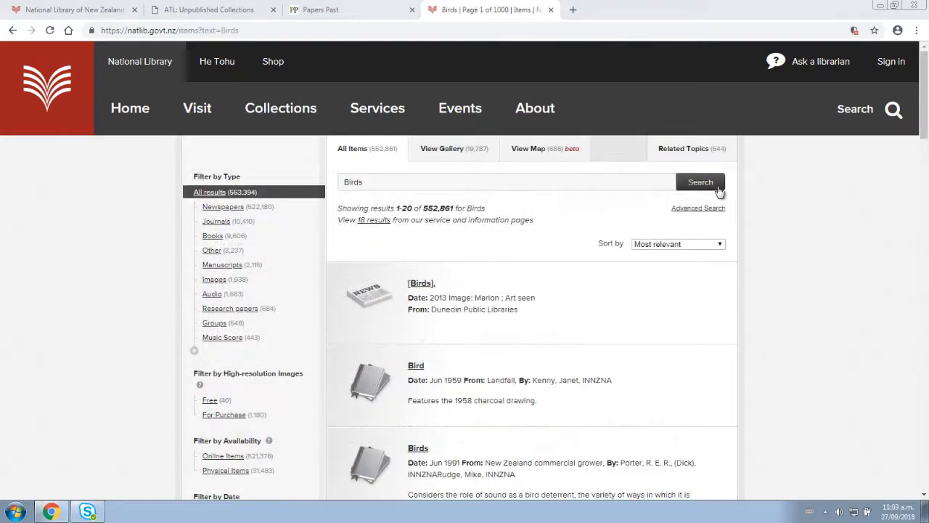
mouse_move(370, 235)
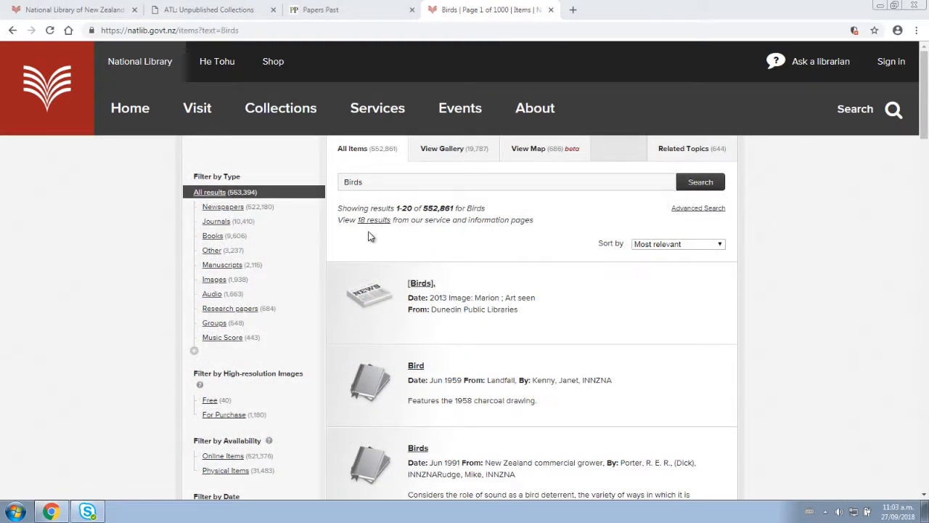
mouse_move(164, 216)
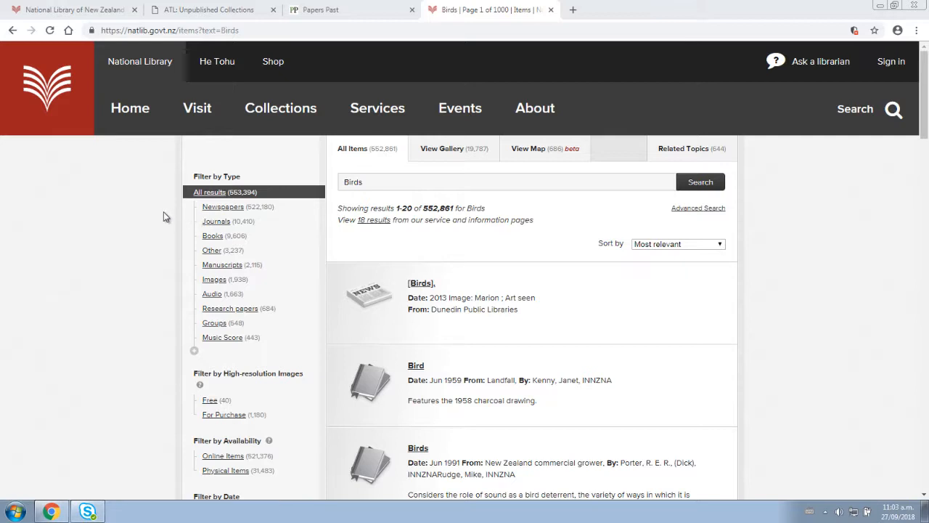
mouse_move(169, 218)
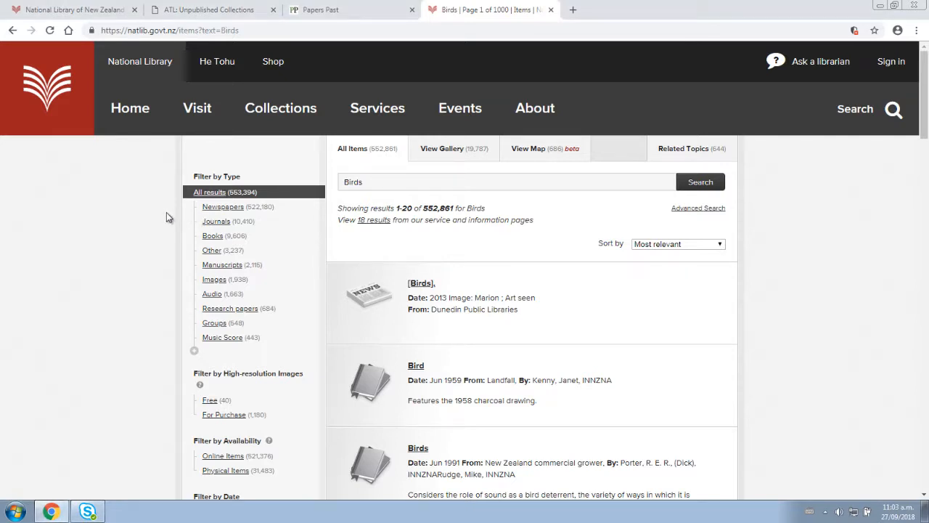
scroll(down, 3)
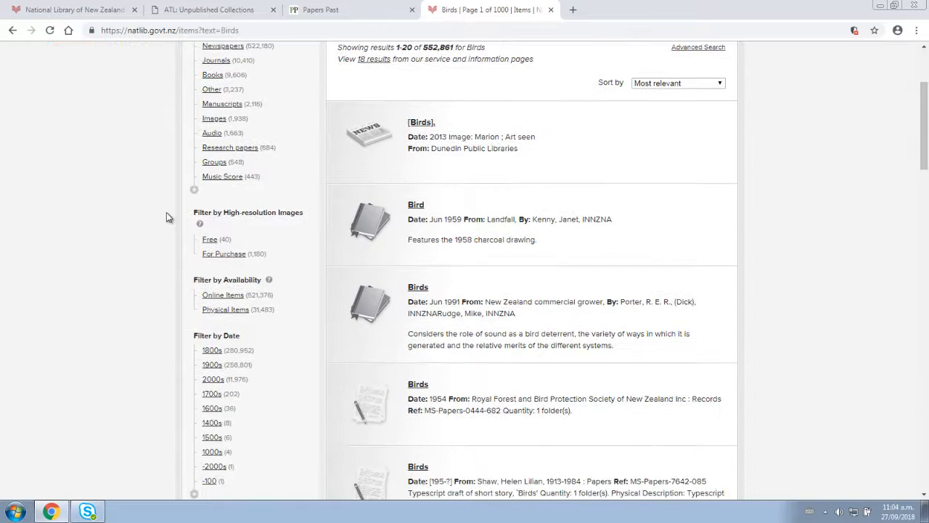
scroll(down, 3)
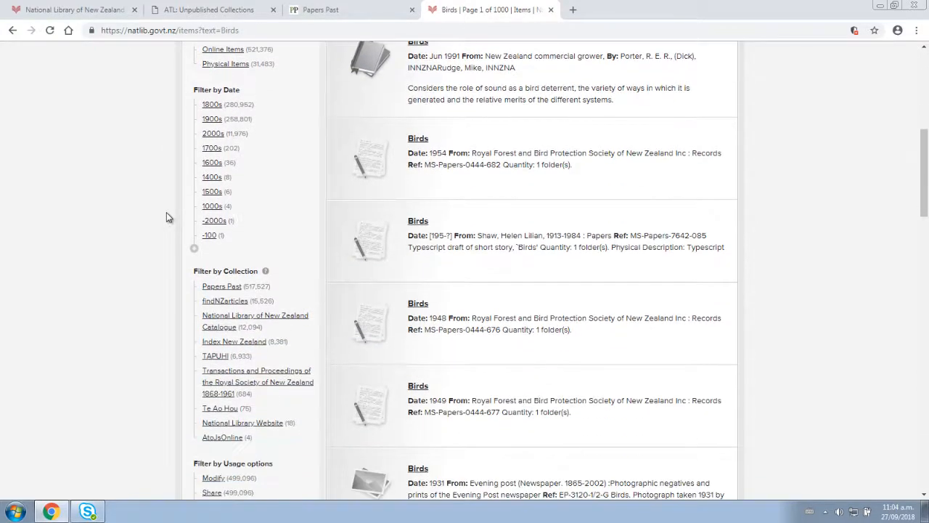
scroll(down, 3)
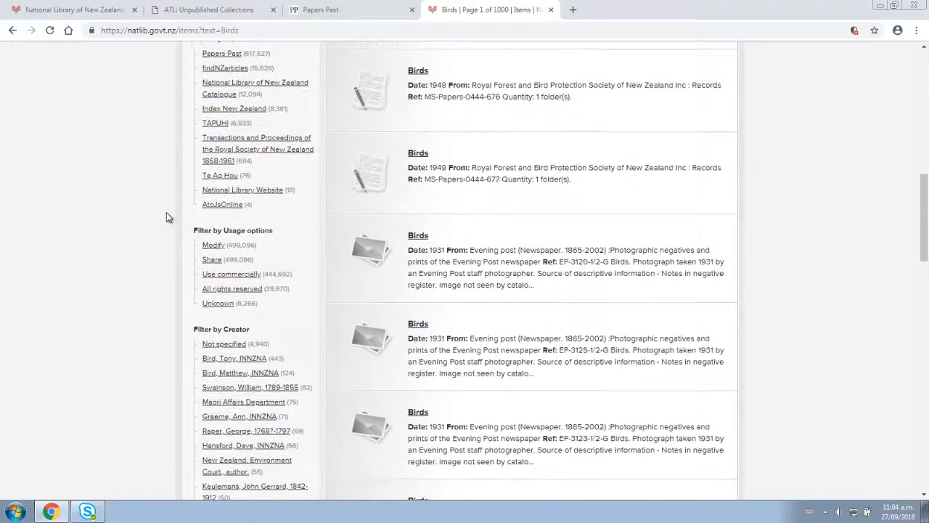
scroll(down, 3)
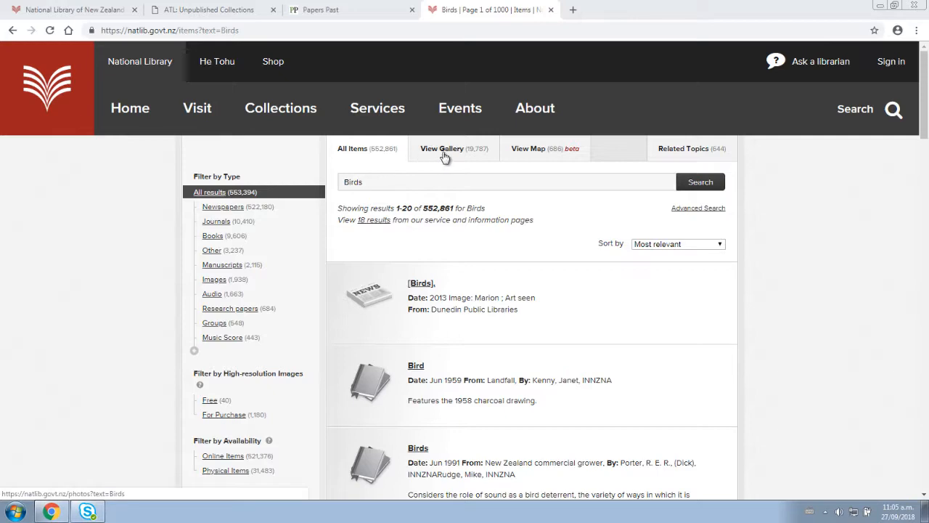
- View the Birds results as a gallery and select the Huia birds, male and female thumbnail
click(444, 148)
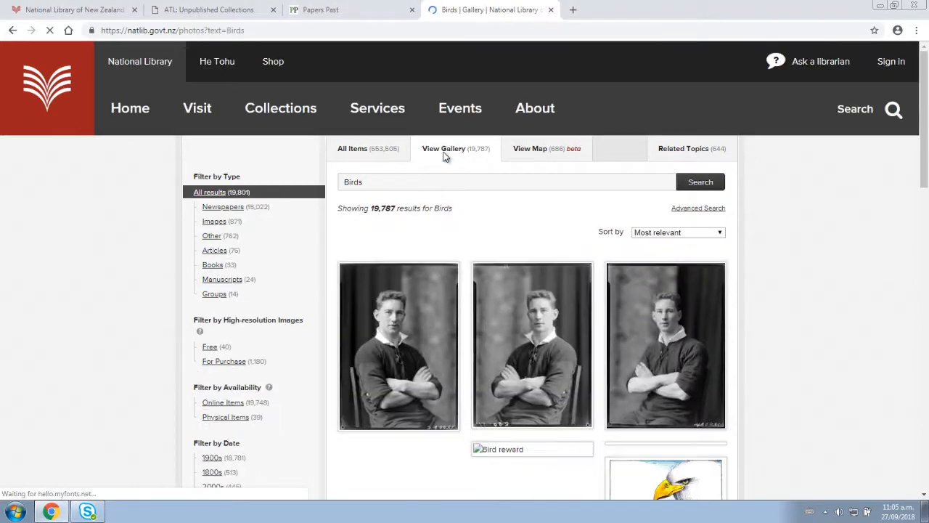
scroll(down, 3)
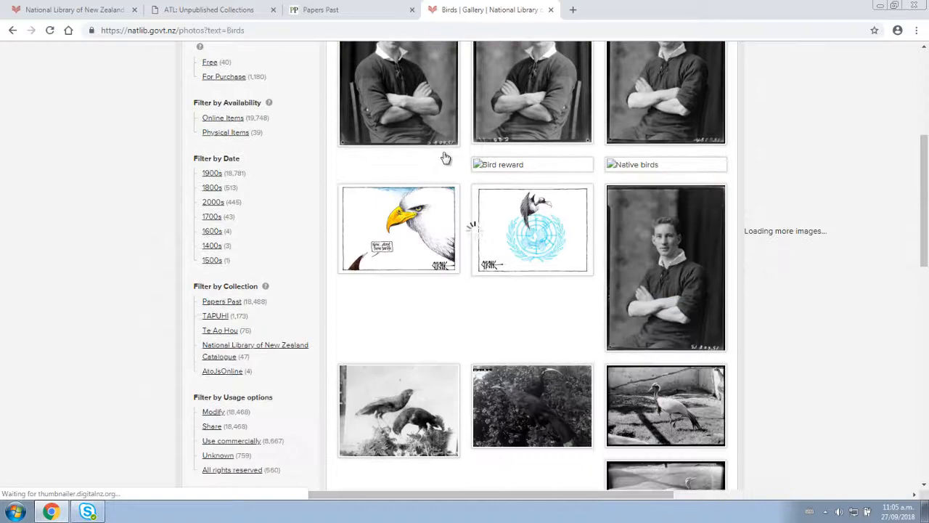
scroll(down, 3)
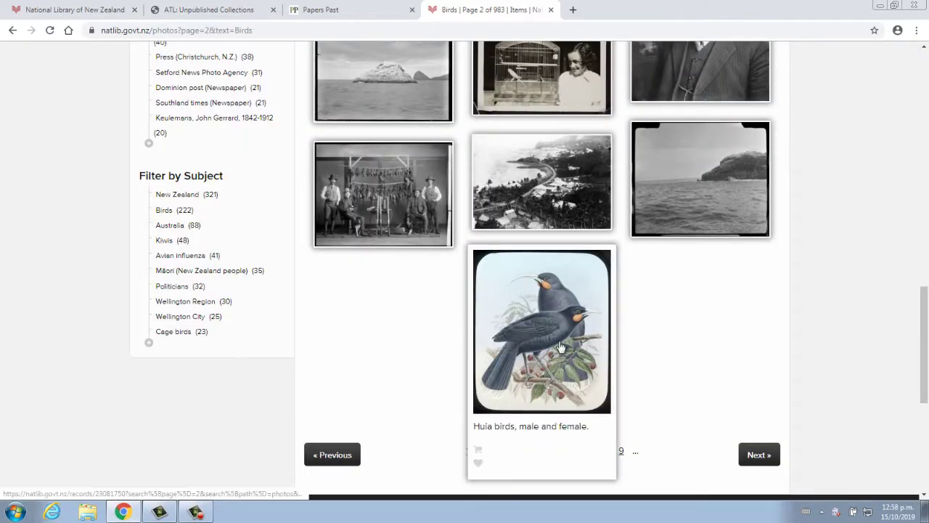
click(562, 345)
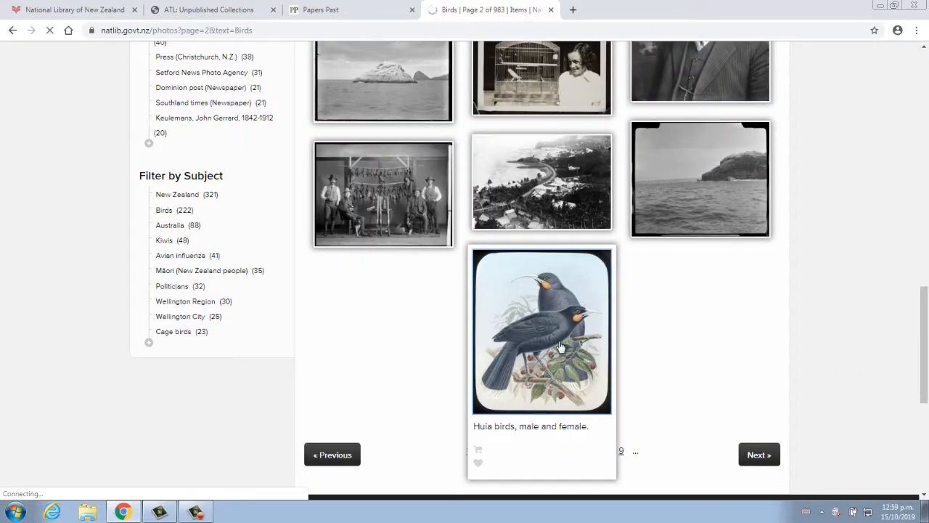
click(541, 331)
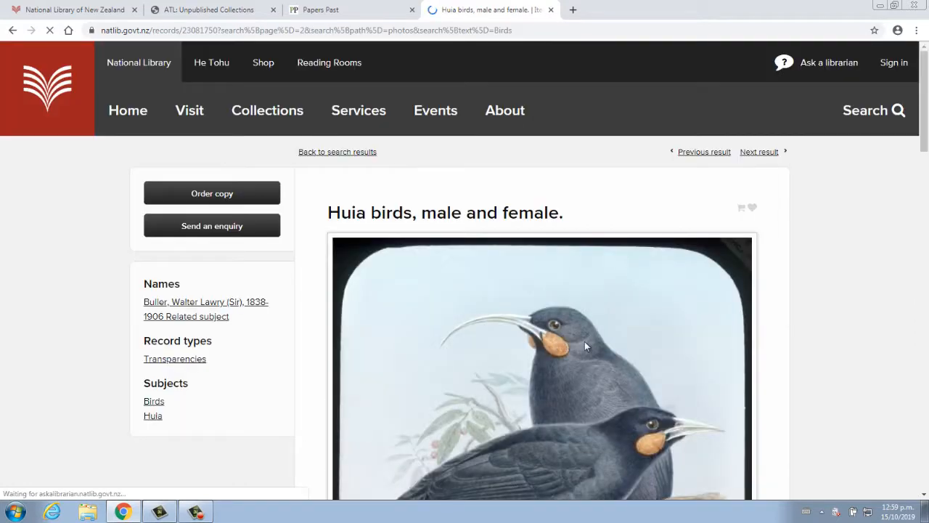
- Scroll through the Huia record's date, reference and description, then go to See original record
scroll(down, 3)
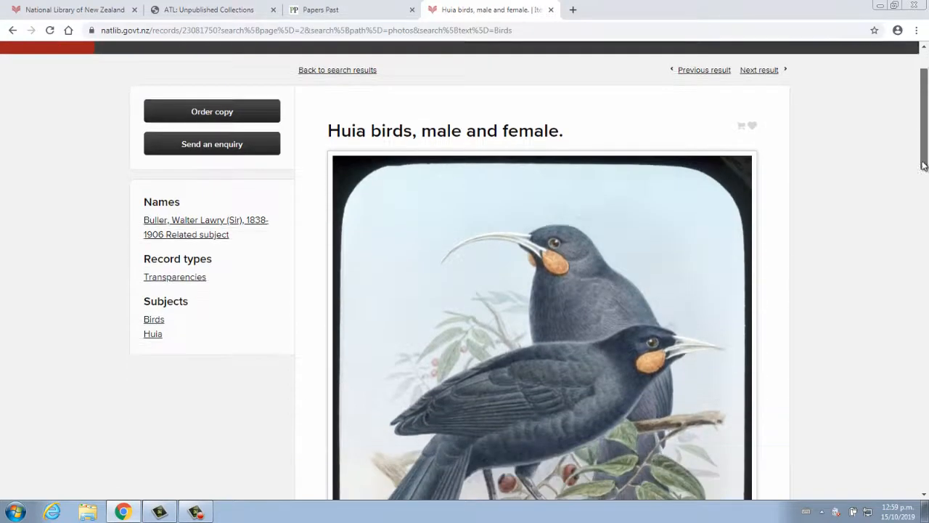
scroll(down, 3)
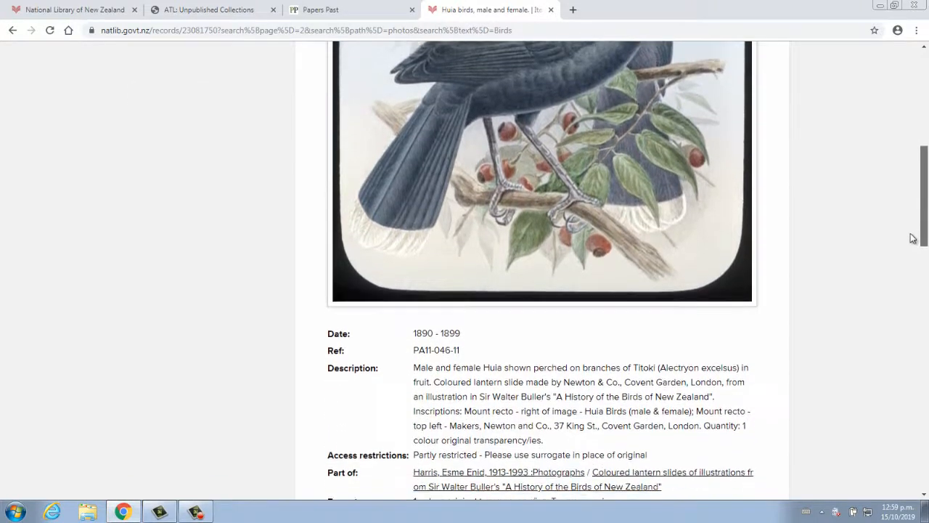
scroll(down, 3)
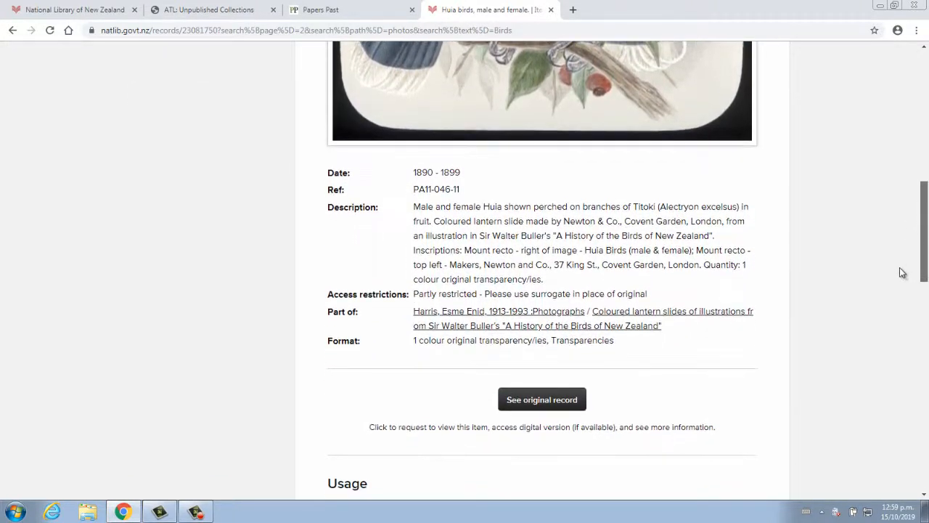
scroll(down, 3)
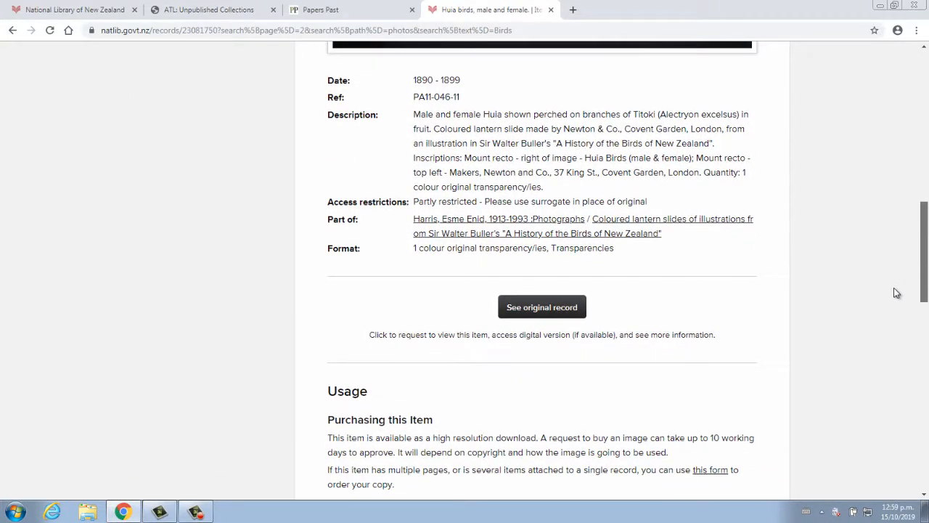
scroll(down, 3)
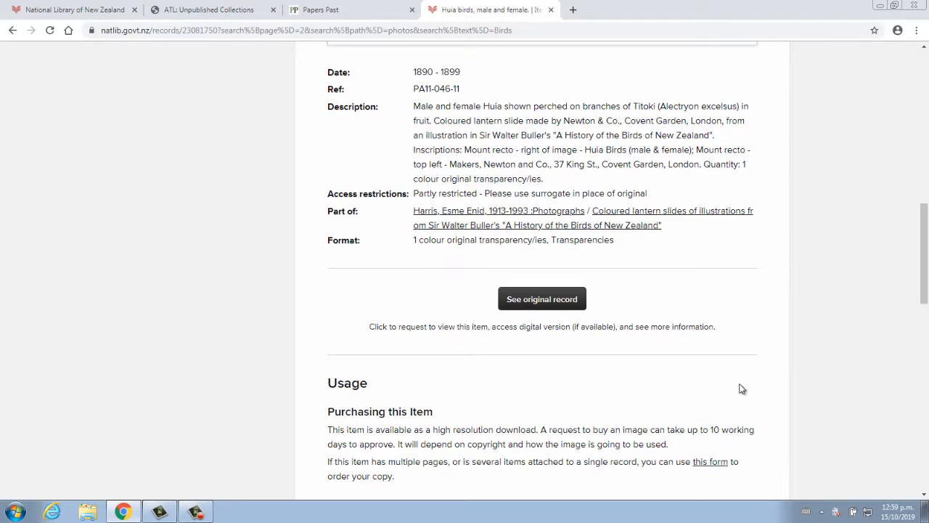
mouse_move(560, 305)
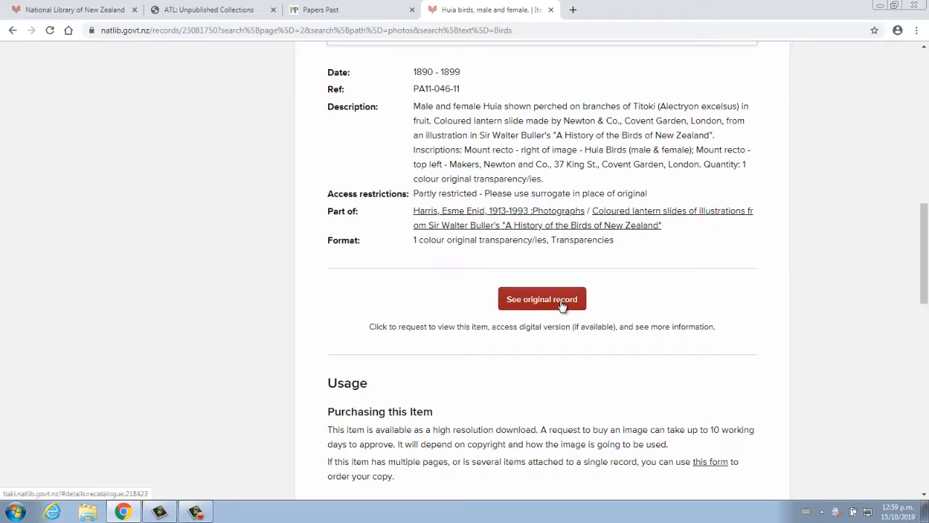
click(543, 299)
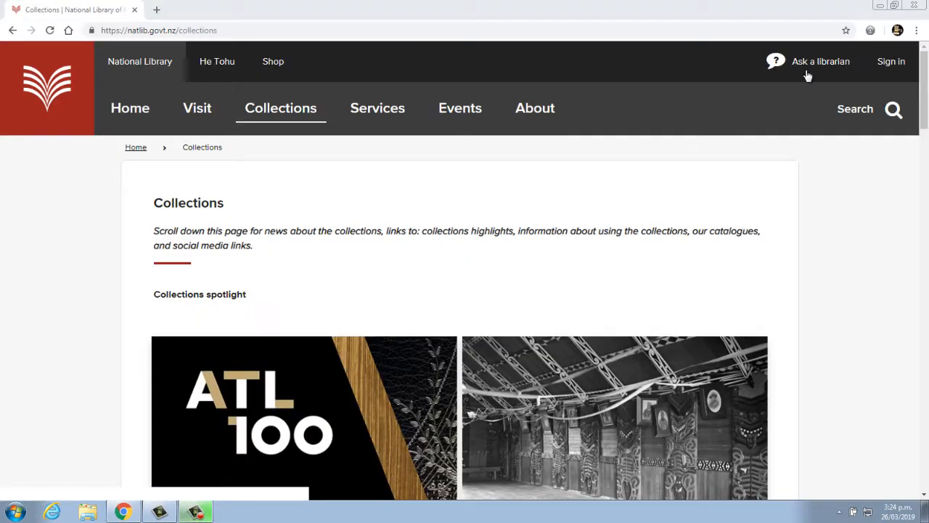
mouse_move(810, 65)
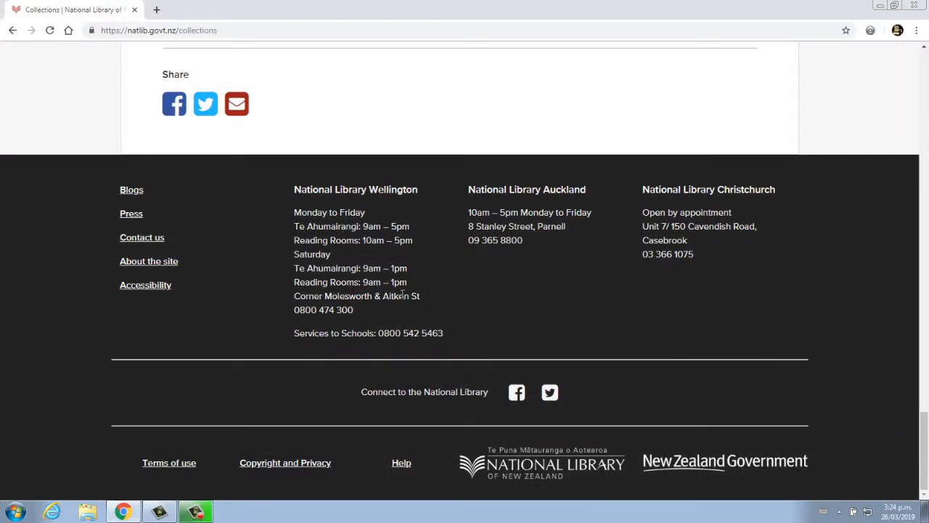
mouse_move(357, 312)
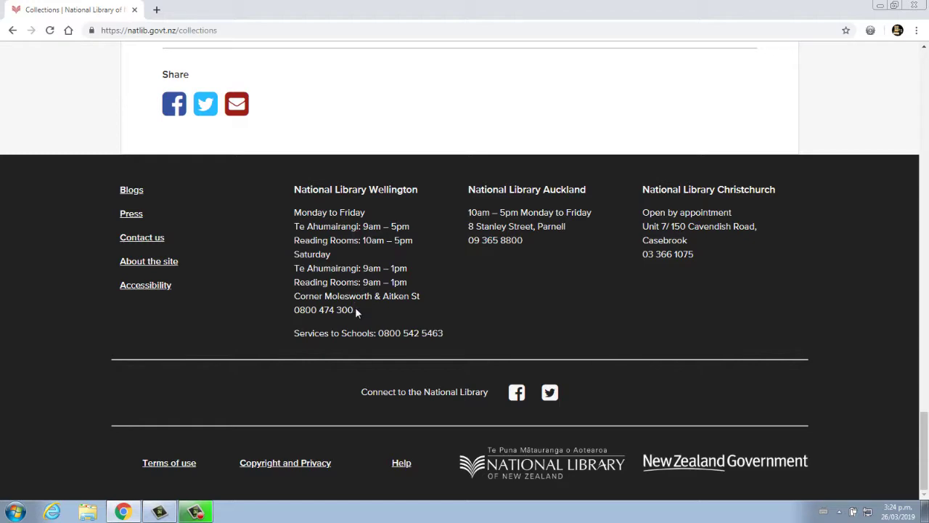